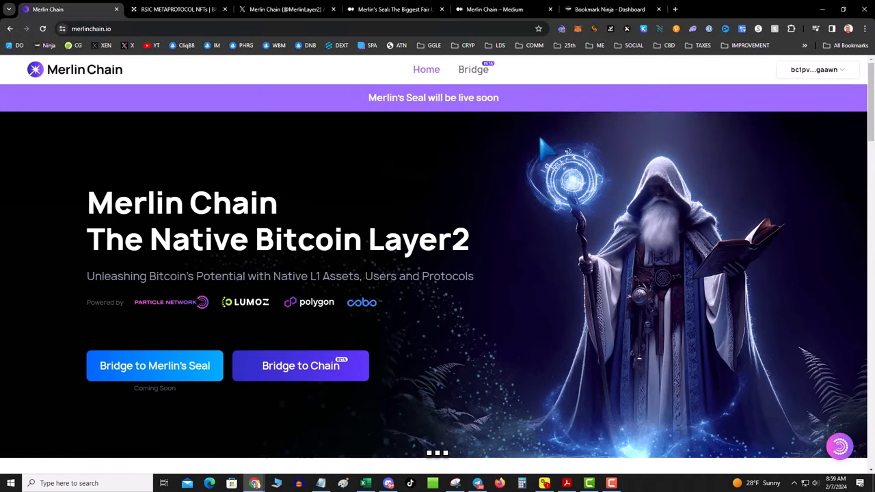
{"action": "mouse_move", "coordinate": [251, 161]}
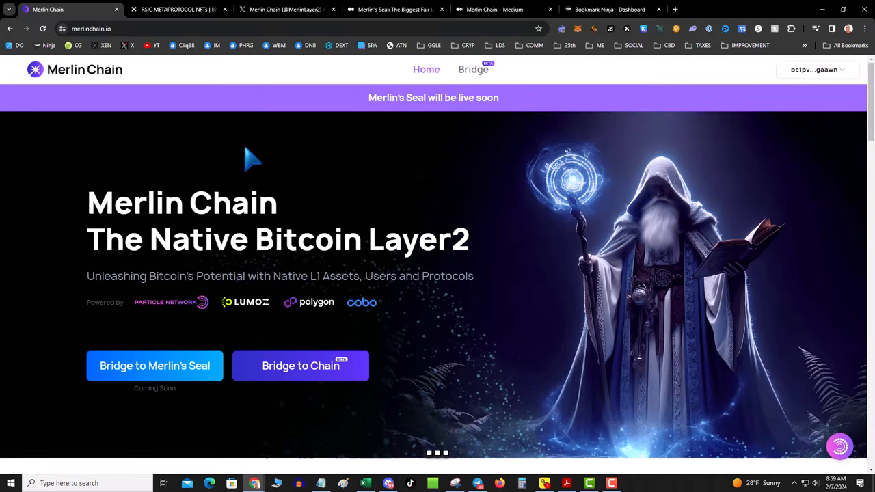
Scroll down through the merlinchain.io homepage.
{"action": "scroll", "scroll_direction": "down", "scroll_amount": 3}
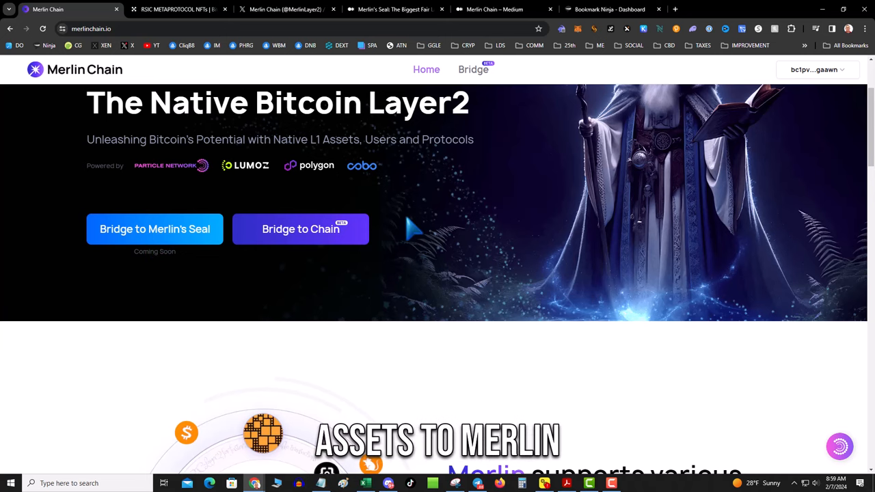
{"action": "scroll", "scroll_direction": "down", "scroll_amount": 3}
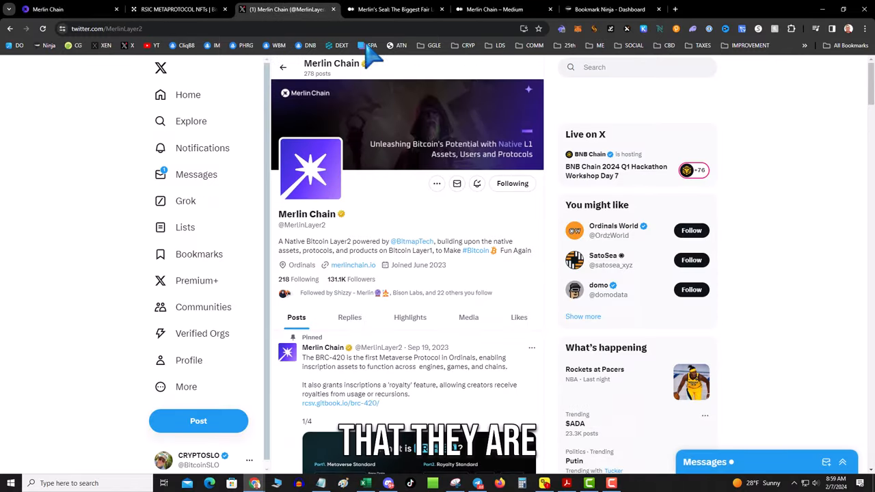
Open the Merlin's Seal article and scroll to its four reward types and M-points rules.
{"action": "left_click", "coordinate": [393, 9]}
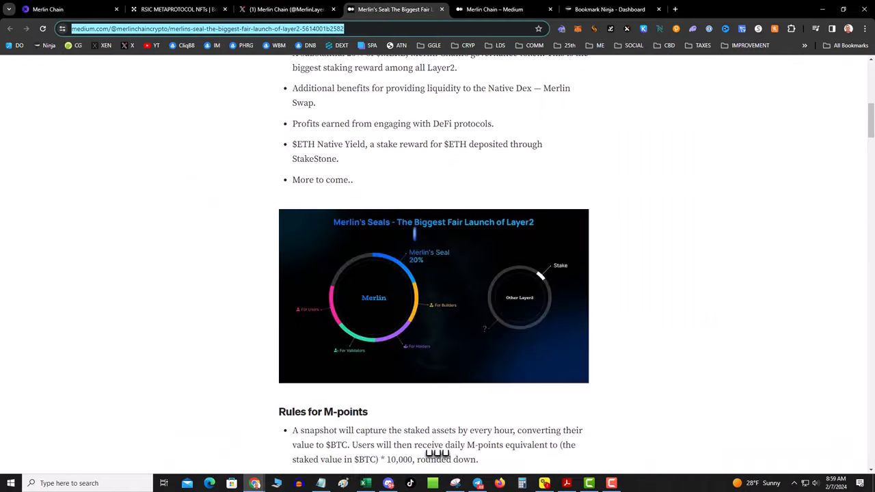
{"action": "scroll", "scroll_direction": "down", "scroll_amount": 3}
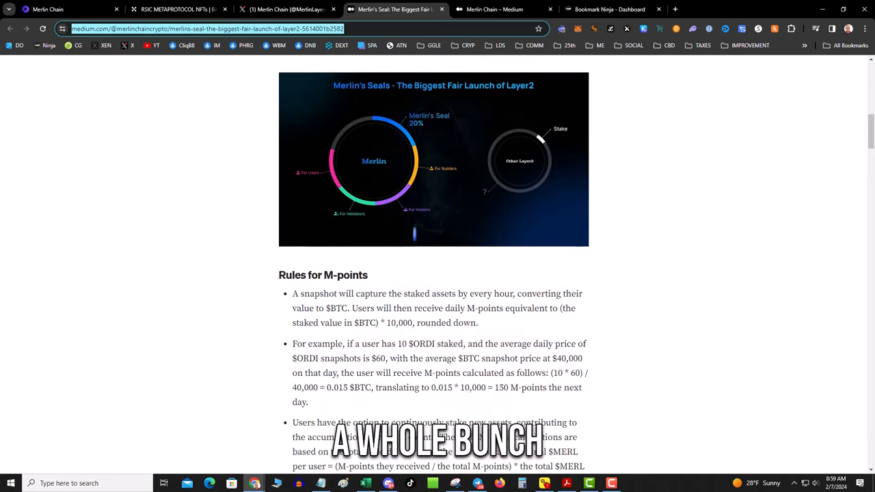
{"action": "scroll", "scroll_direction": "up", "scroll_amount": 3}
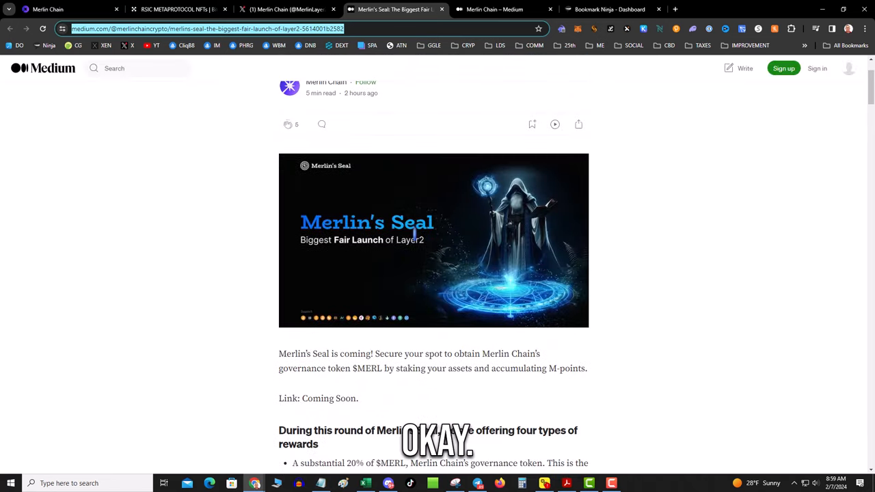
{"action": "scroll", "scroll_direction": "down", "scroll_amount": 3}
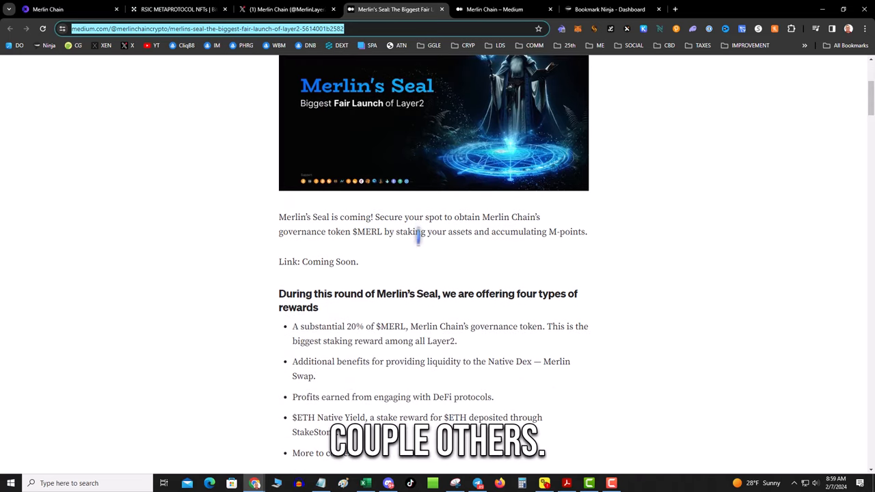
{"action": "scroll", "scroll_direction": "up", "scroll_amount": 3}
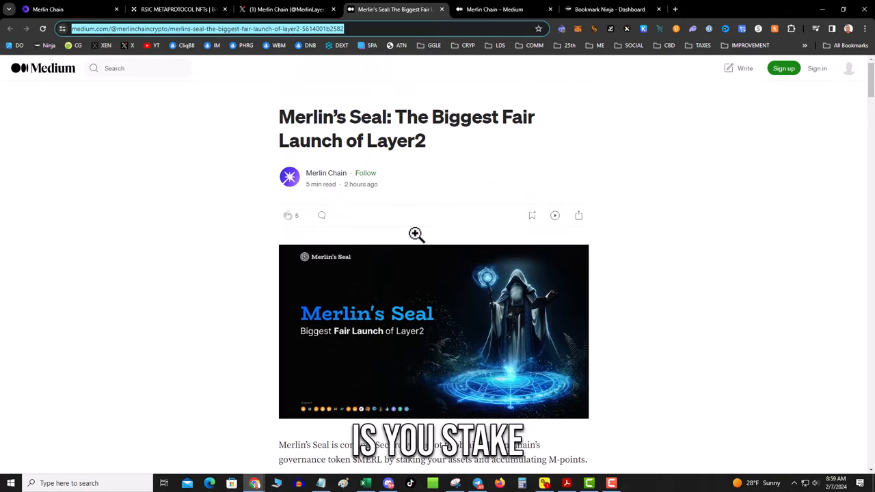
{"action": "scroll", "scroll_direction": "down", "scroll_amount": 3}
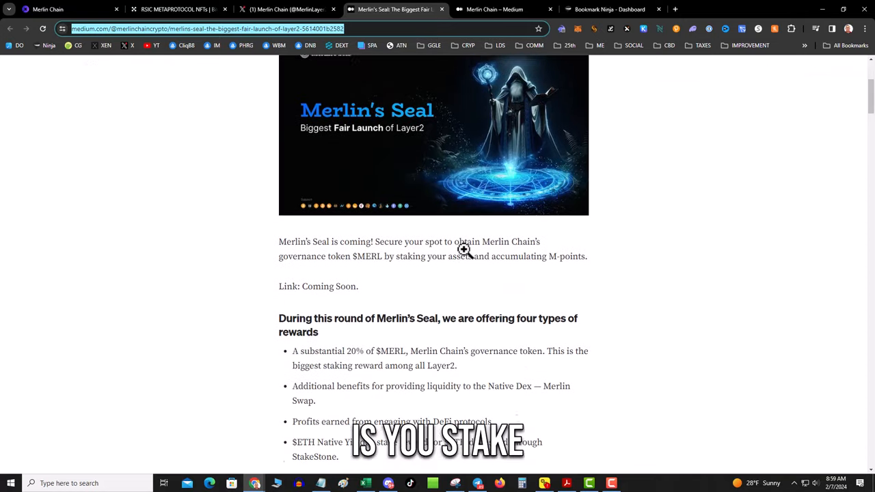
{"action": "scroll", "scroll_direction": "down", "scroll_amount": 3}
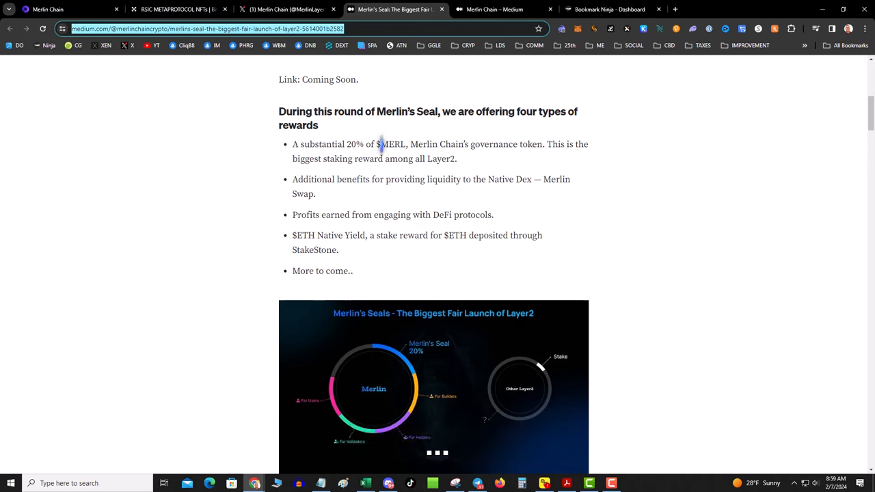
Highlight the 20% $MERL reward line and 'Rules for M-points' heading, then read the rules.
{"action": "left_click_drag", "start_coordinate": [292, 144], "coordinate": [404, 144]}
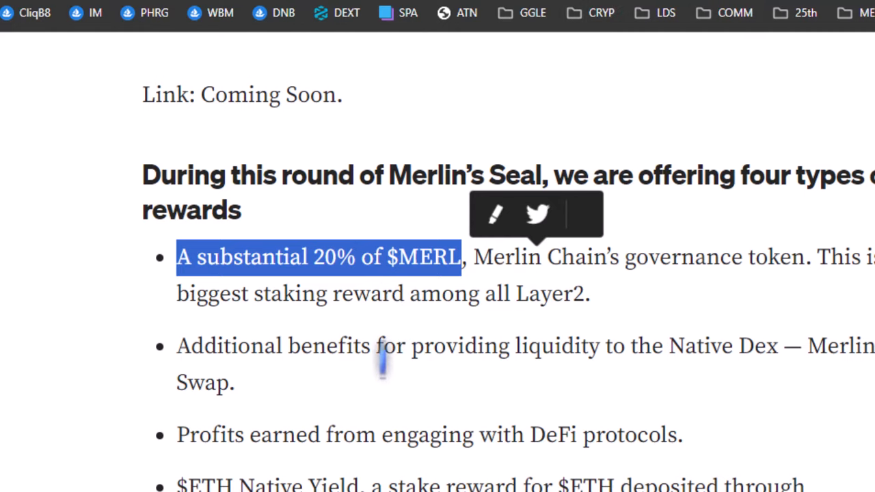
{"action": "scroll", "scroll_direction": "down", "scroll_amount": 3}
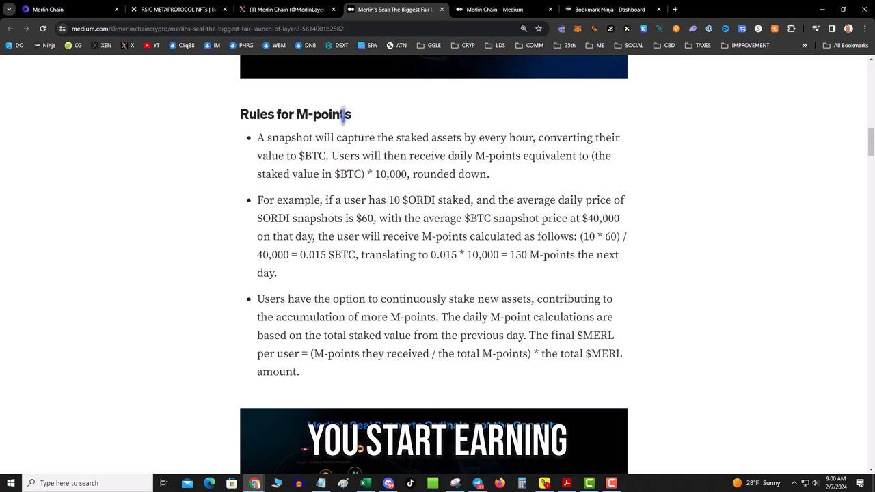
{"action": "double_click", "coordinate": [296, 114]}
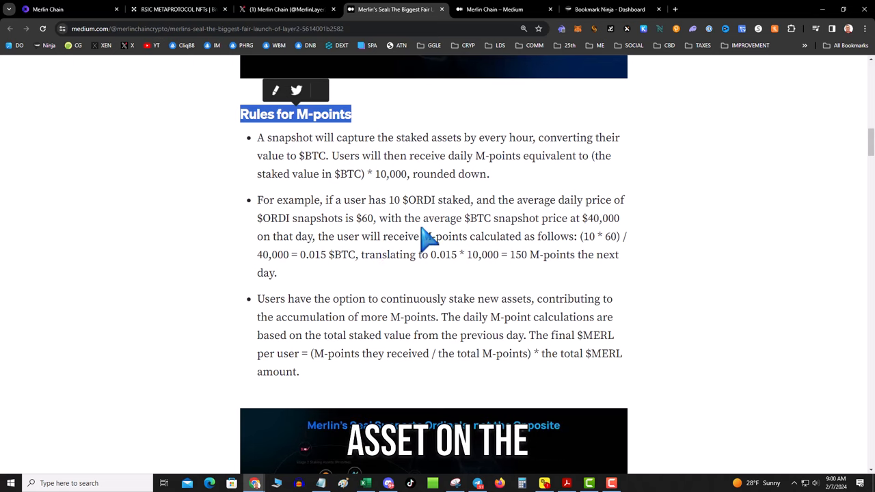
{"action": "mouse_move", "coordinate": [551, 191]}
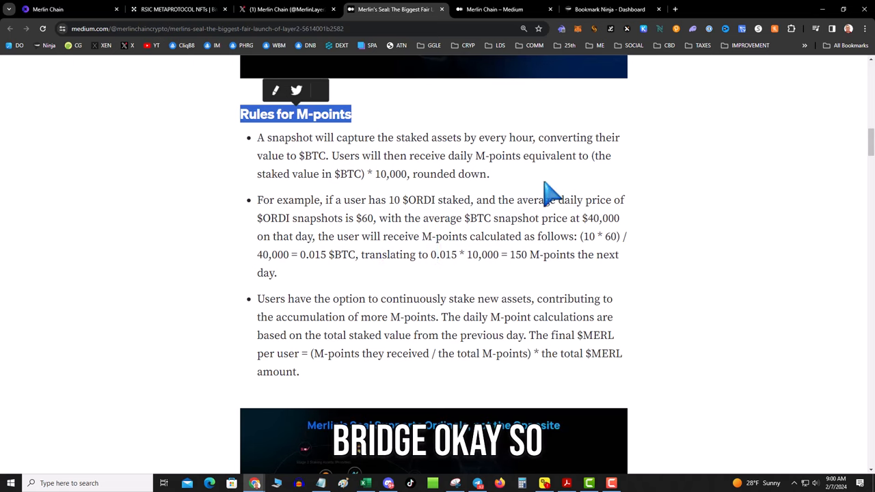
{"action": "mouse_move", "coordinate": [499, 239]}
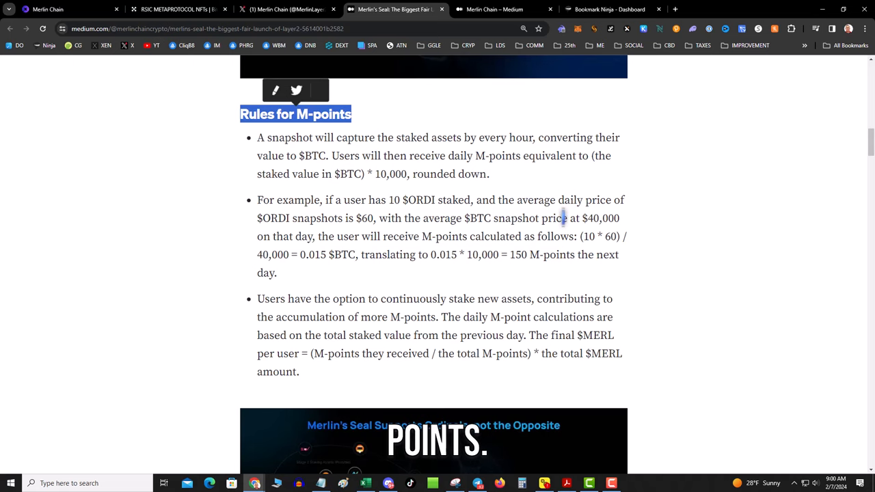
{"action": "mouse_move", "coordinate": [382, 286]}
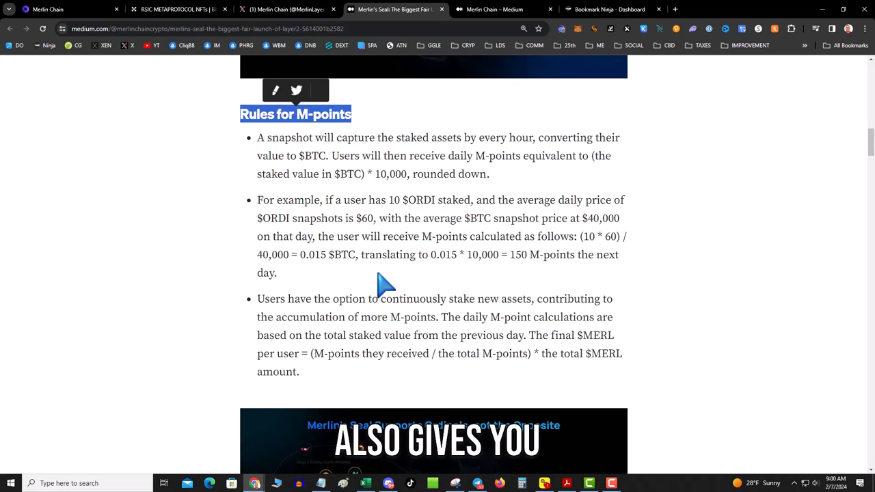
{"action": "scroll", "scroll_direction": "down", "scroll_amount": 3}
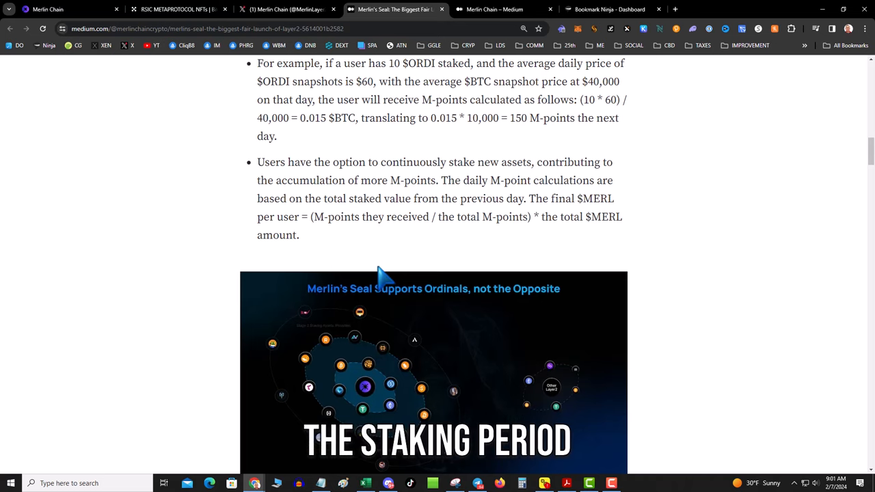
Highlight the daily M-point calculation sentence and continue to the Stage 1 supported assets.
{"action": "scroll", "scroll_direction": "down", "scroll_amount": 3}
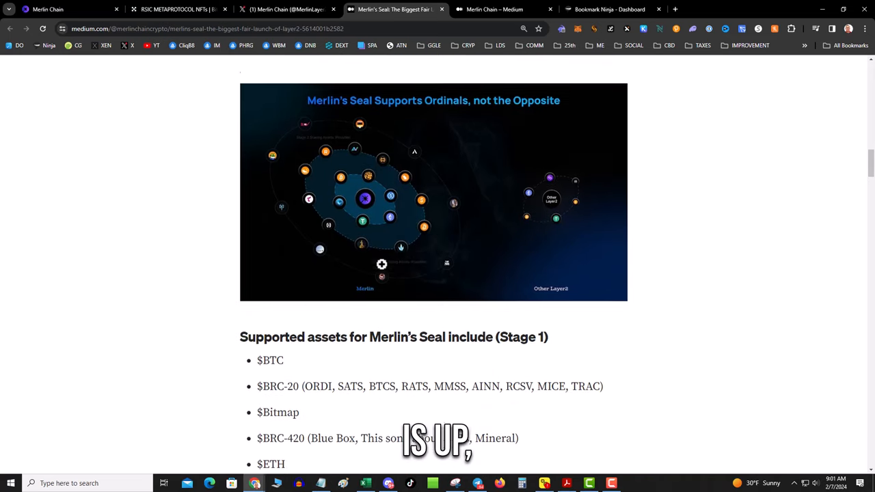
{"action": "scroll", "scroll_direction": "down", "scroll_amount": 3}
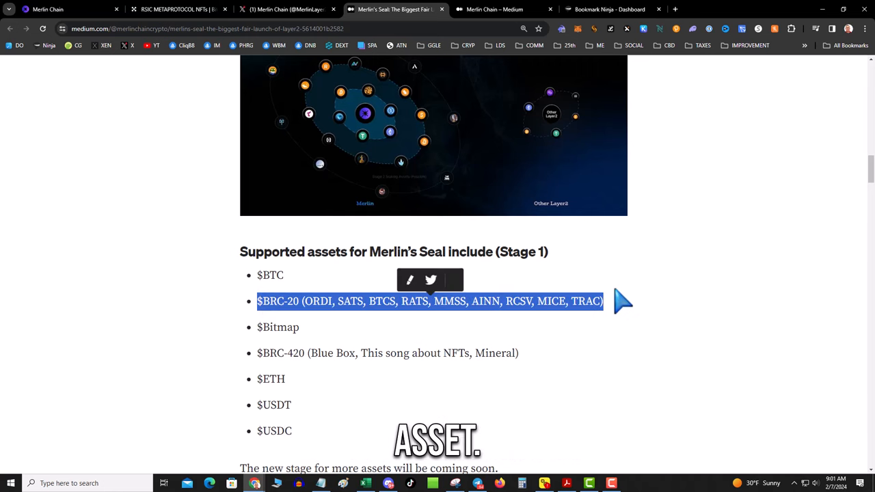
{"action": "scroll", "scroll_direction": "up", "scroll_amount": 3}
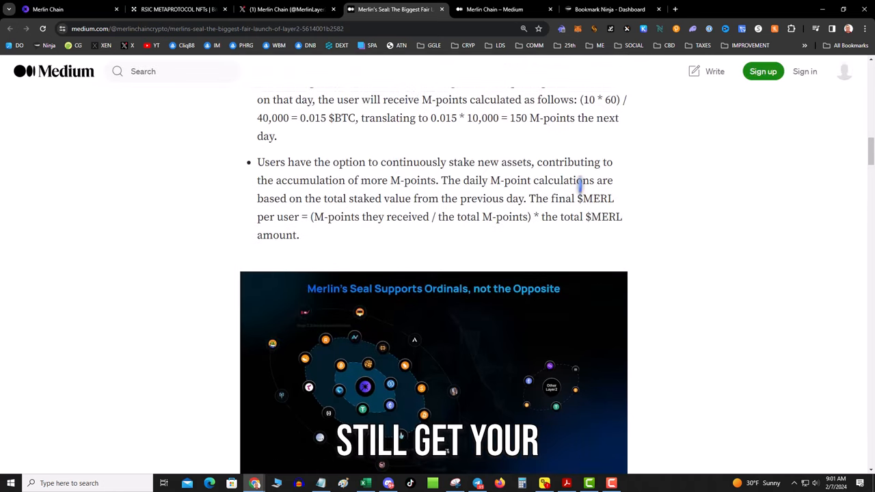
{"action": "left_click_drag", "start_coordinate": [441, 180], "coordinate": [604, 198]}
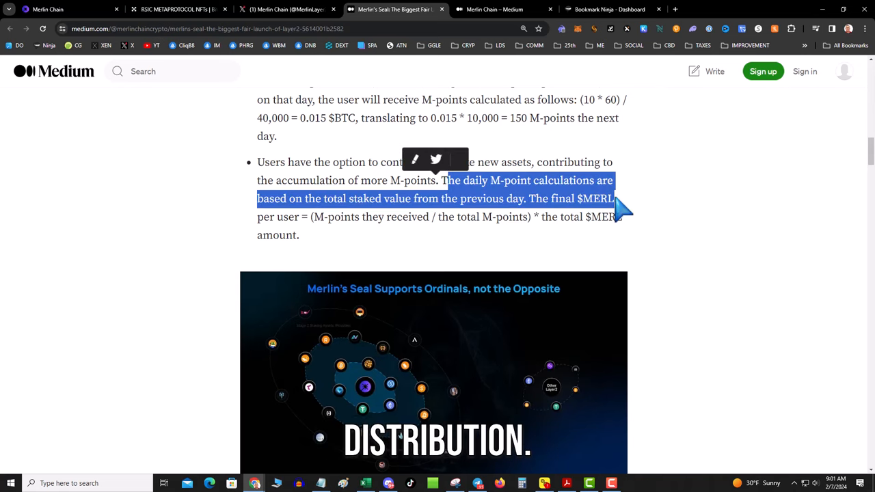
{"action": "scroll", "scroll_direction": "down", "scroll_amount": 3}
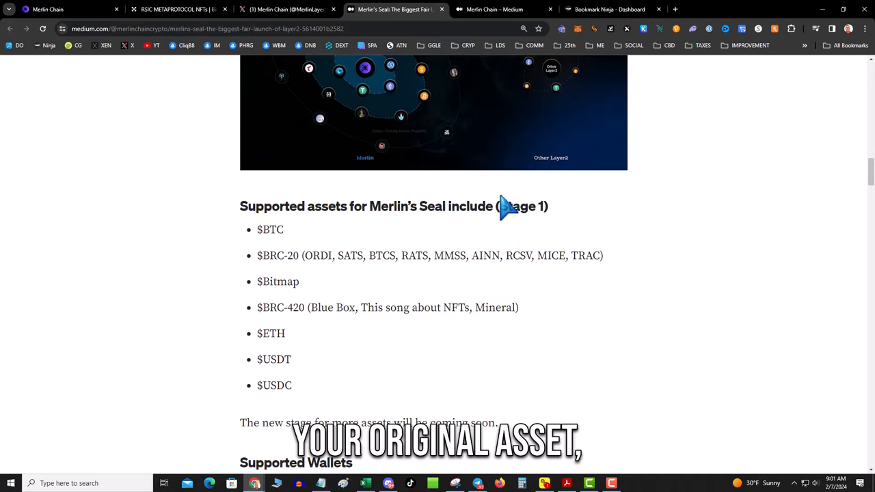
{"action": "mouse_move", "coordinate": [448, 255]}
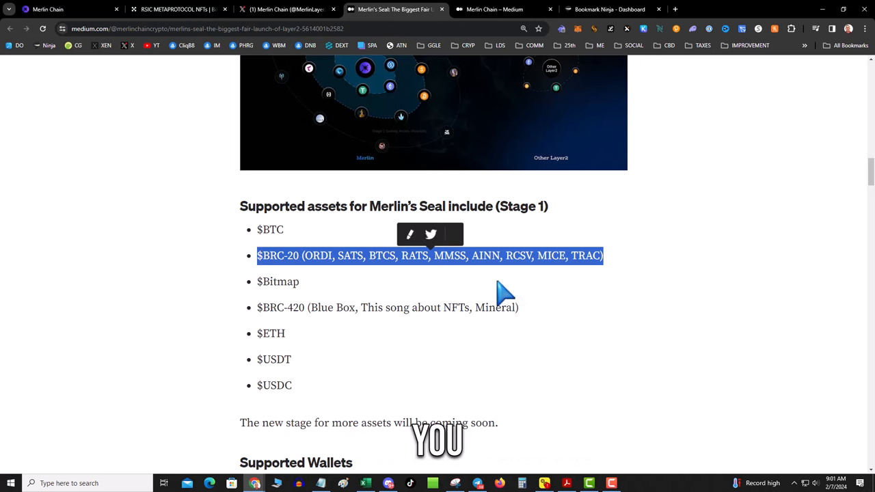
{"action": "mouse_move", "coordinate": [341, 243]}
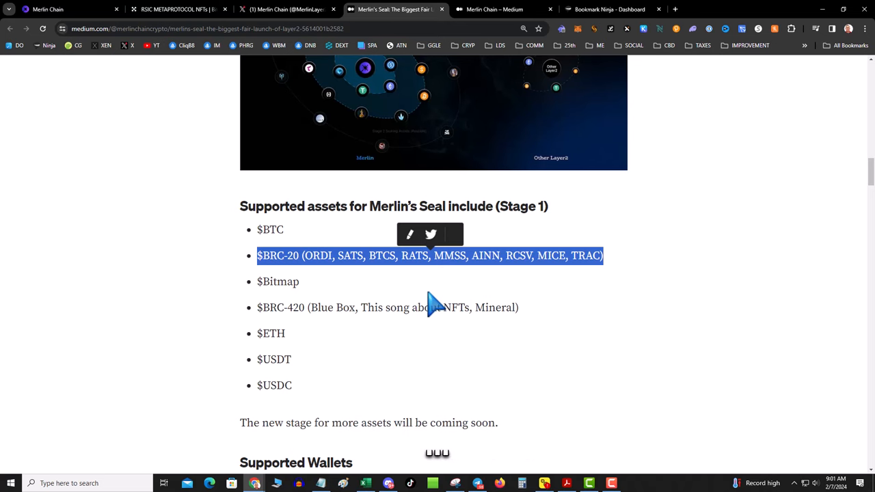
{"action": "scroll", "scroll_direction": "down", "scroll_amount": 3}
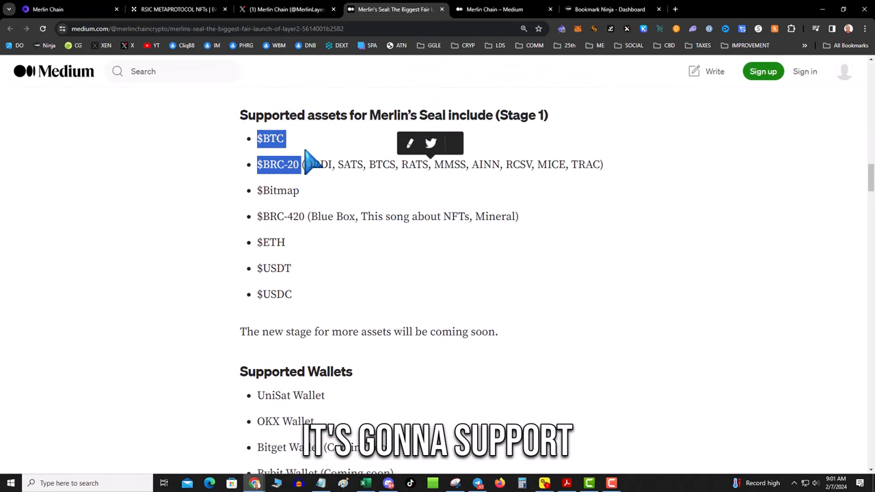
Highlight the team bonus milestone list, then select only the +0.05% bonus for 1 BTC.
{"action": "scroll", "scroll_direction": "down", "scroll_amount": 3}
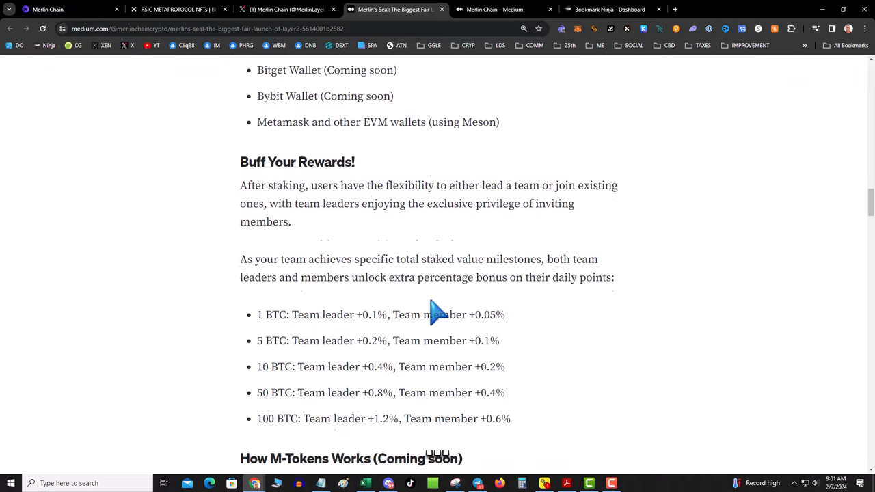
{"action": "scroll", "scroll_direction": "down", "scroll_amount": 3}
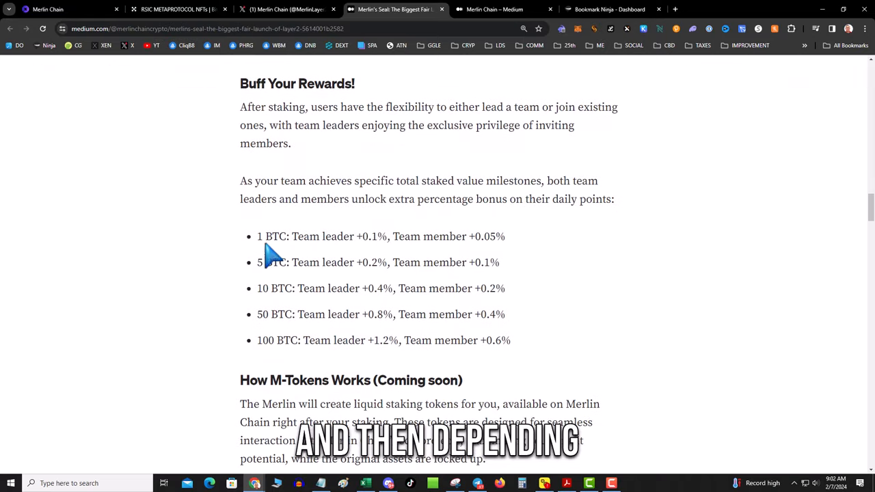
{"action": "left_click_drag", "start_coordinate": [257, 236], "coordinate": [509, 341]}
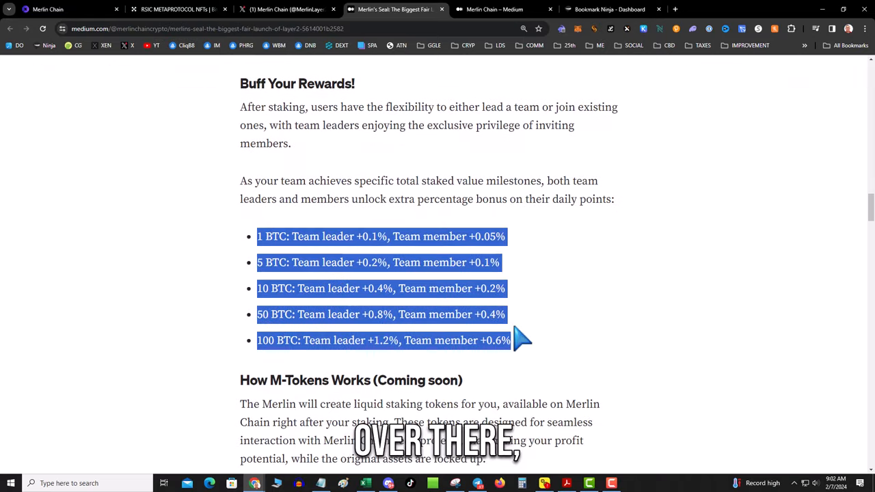
{"action": "mouse_move", "coordinate": [538, 355]}
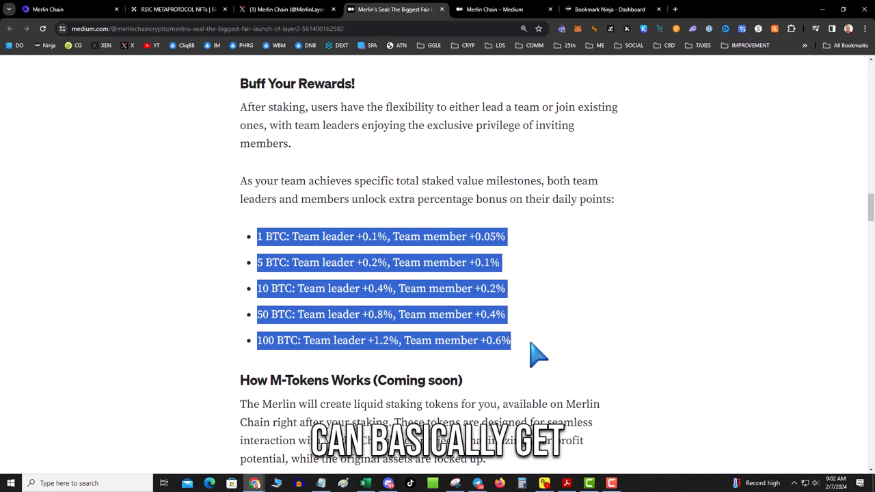
{"action": "mouse_move", "coordinate": [580, 354]}
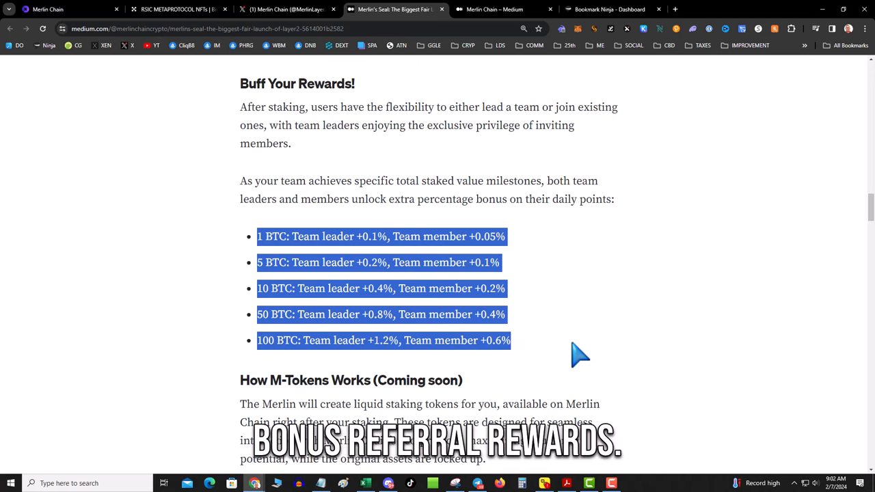
{"action": "mouse_move", "coordinate": [562, 323]}
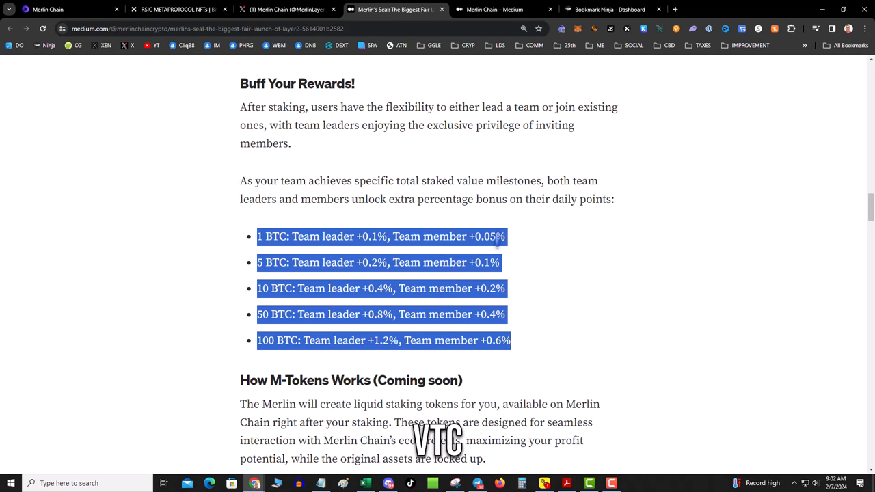
{"action": "left_click", "coordinate": [482, 237]}
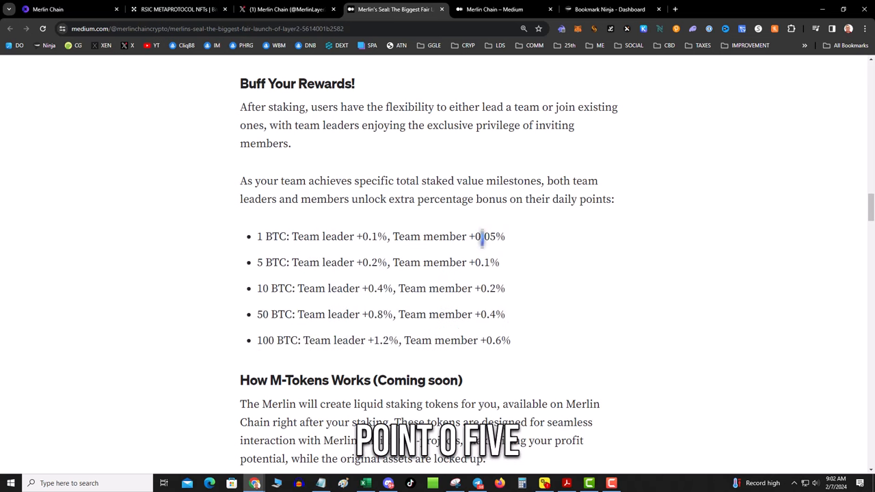
{"action": "double_click", "coordinate": [489, 236]}
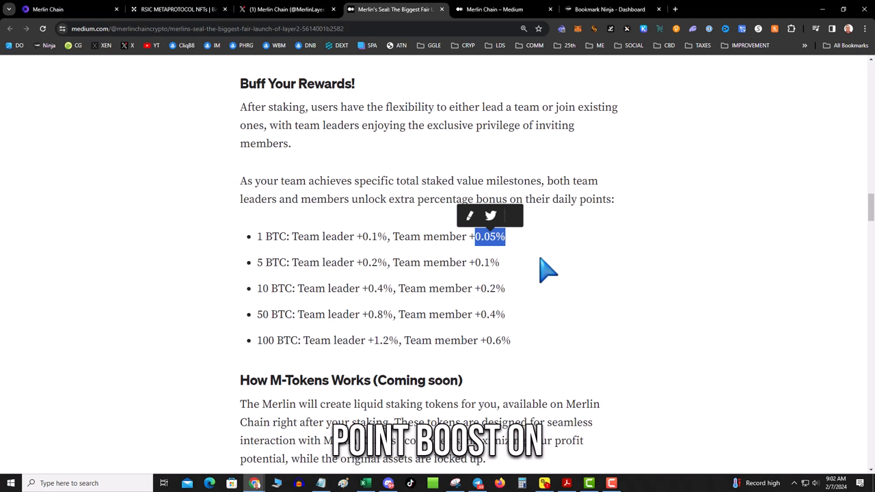
{"action": "scroll", "scroll_direction": "down", "scroll_amount": 3}
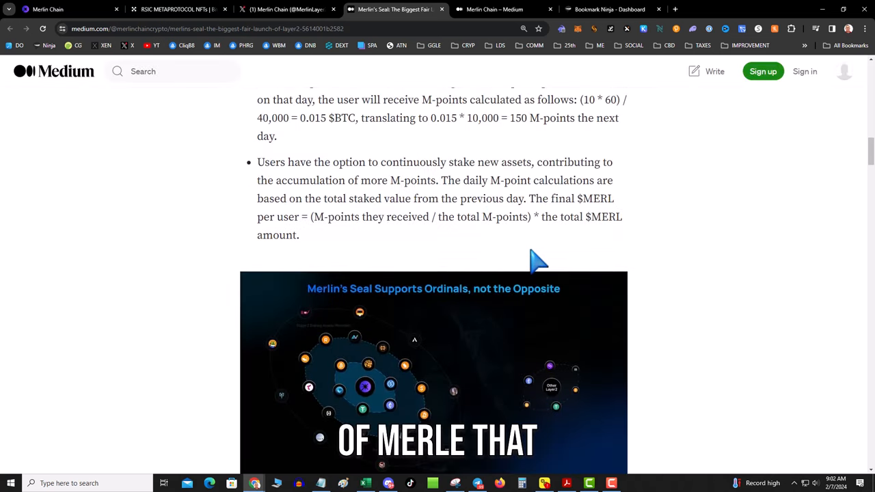
{"action": "scroll", "scroll_direction": "down", "scroll_amount": 3}
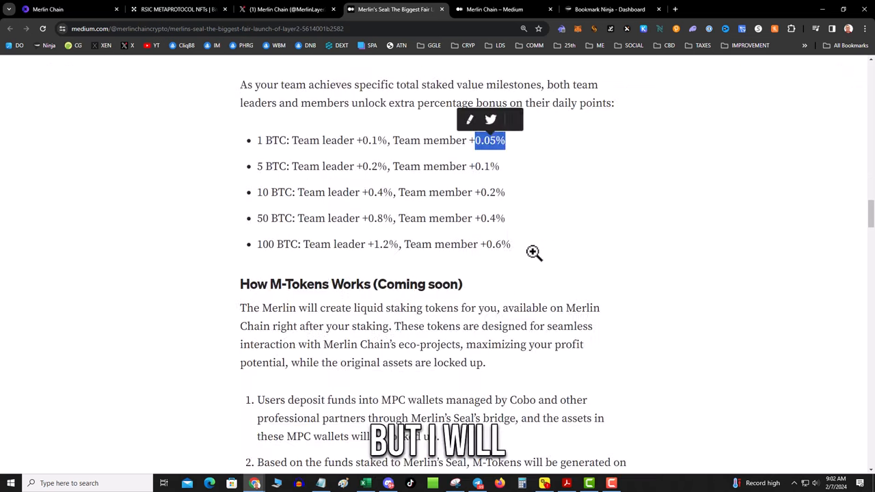
{"action": "scroll", "scroll_direction": "down", "scroll_amount": 3}
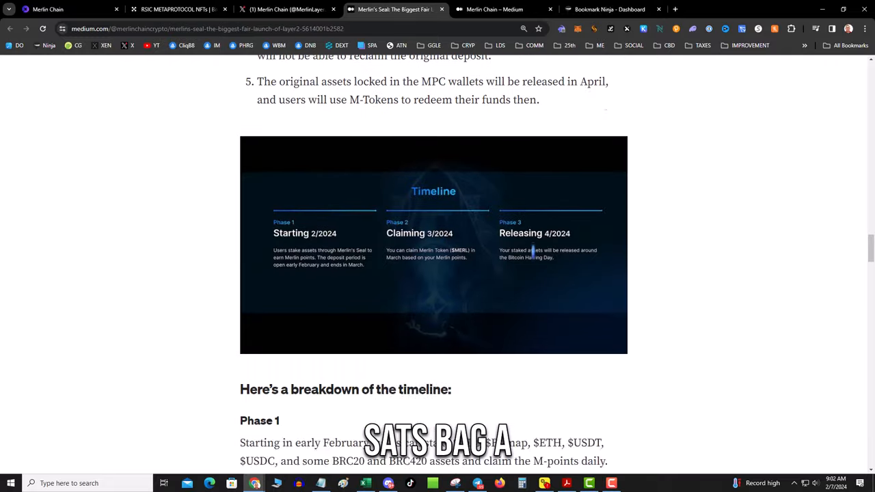
{"action": "scroll", "scroll_direction": "down", "scroll_amount": 3}
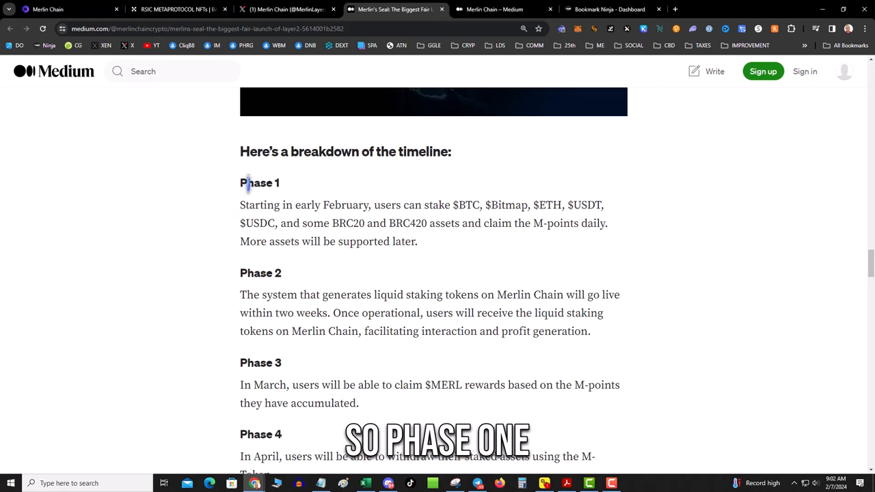
{"action": "left_click_drag", "start_coordinate": [239, 205], "coordinate": [479, 222]}
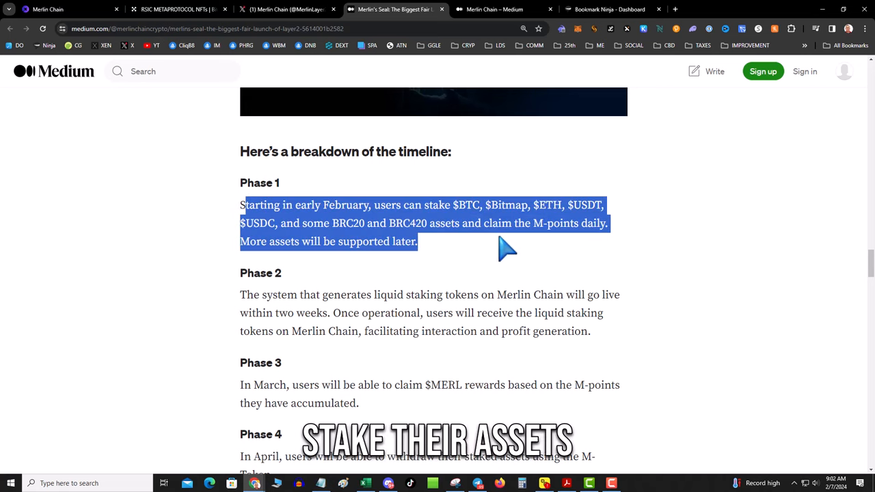
{"action": "scroll", "scroll_direction": "down", "scroll_amount": 3}
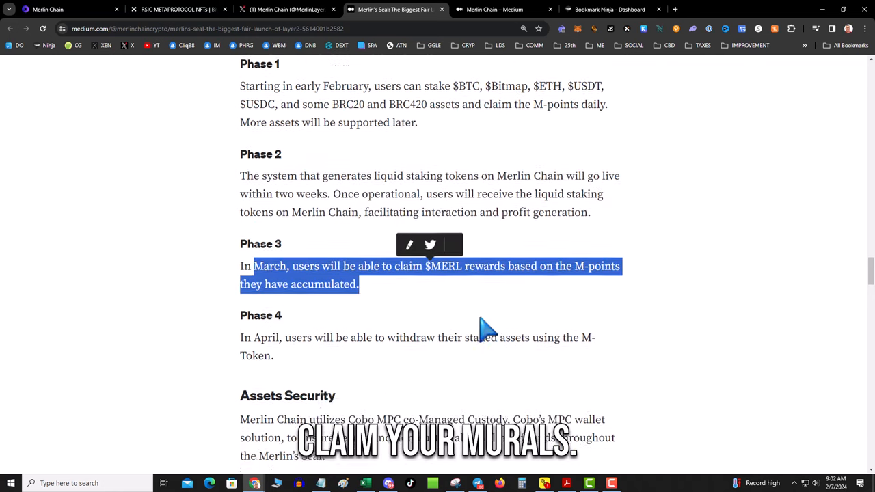
{"action": "scroll", "scroll_direction": "down", "scroll_amount": 3}
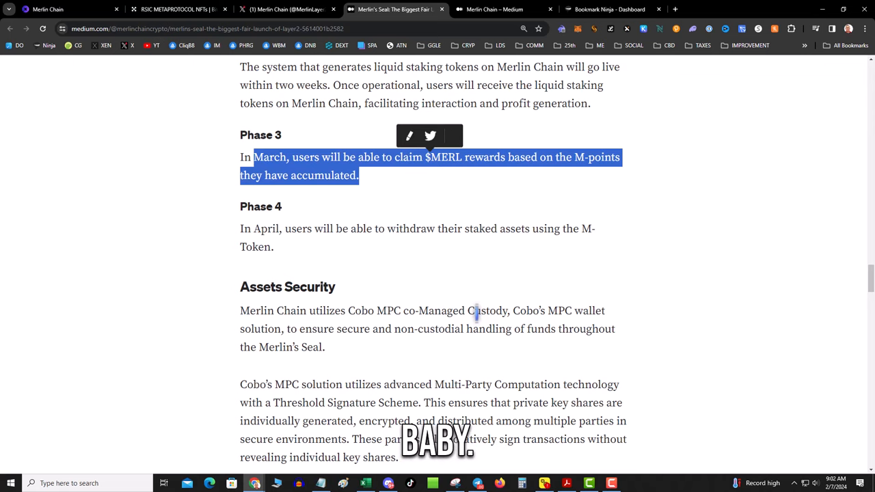
{"action": "scroll", "scroll_direction": "down", "scroll_amount": 3}
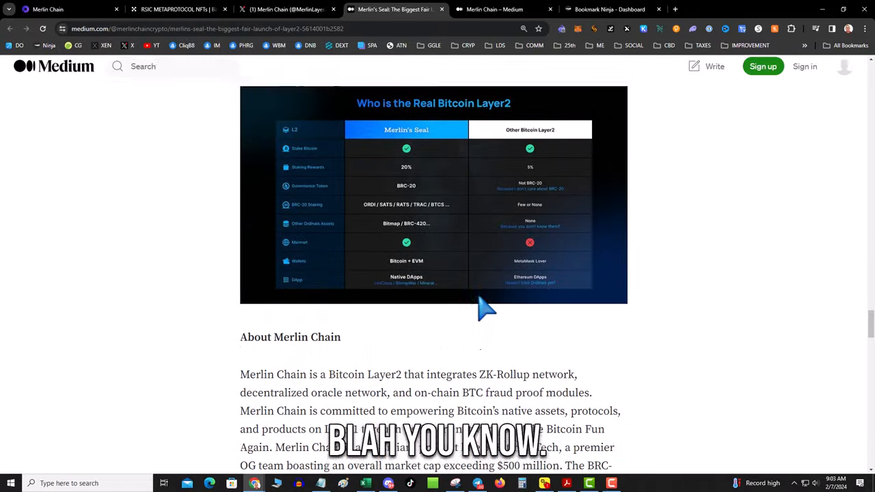
{"action": "scroll", "scroll_direction": "down", "scroll_amount": 3}
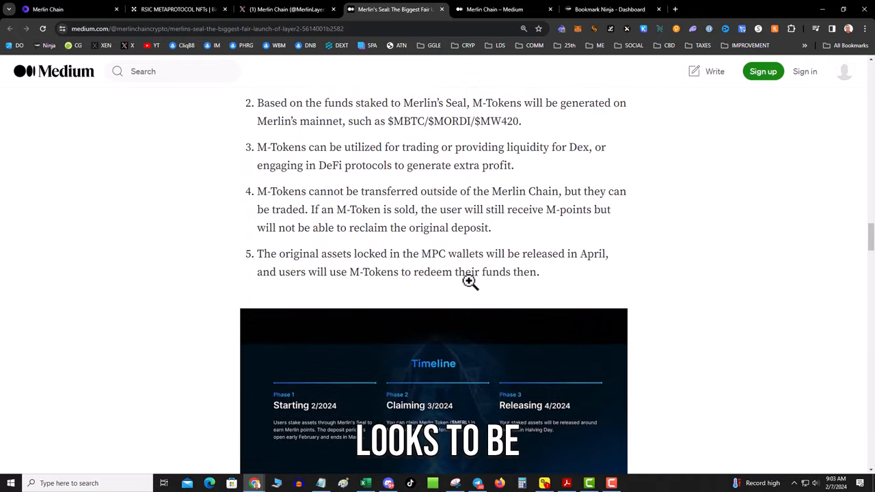
{"action": "scroll", "scroll_direction": "down", "scroll_amount": 3}
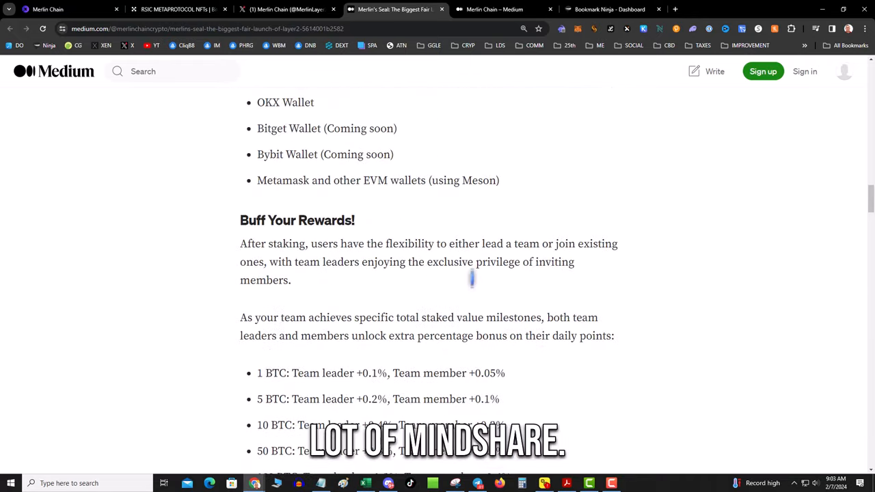
Check the Merlin Chain X profile tab, then return to the Merlin's Seal article.
{"action": "scroll", "scroll_direction": "down", "scroll_amount": 3}
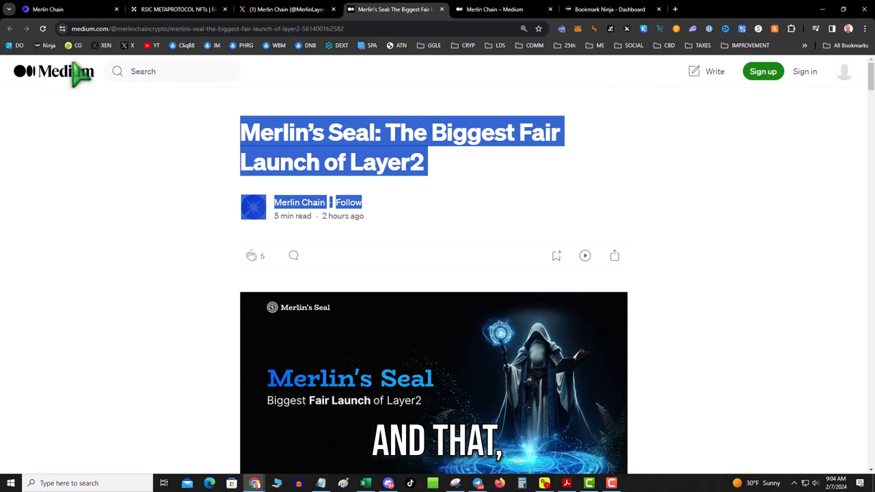
{"action": "left_click", "coordinate": [287, 9]}
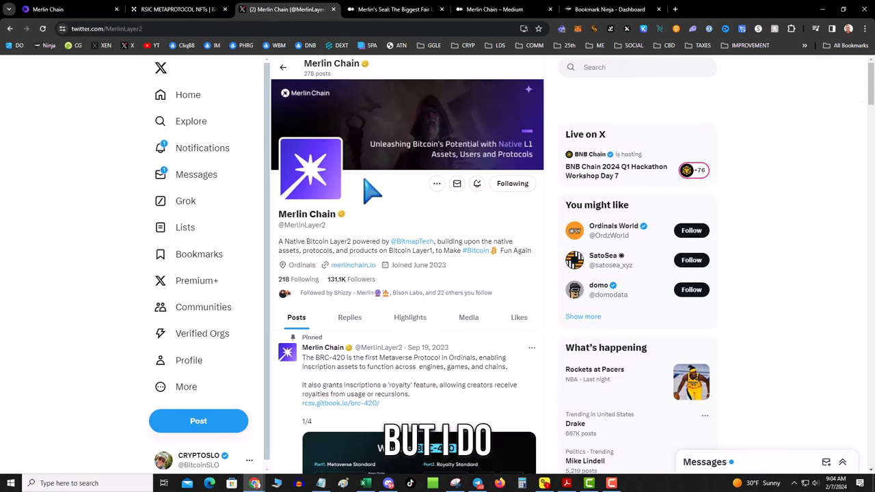
{"action": "left_click", "coordinate": [393, 9]}
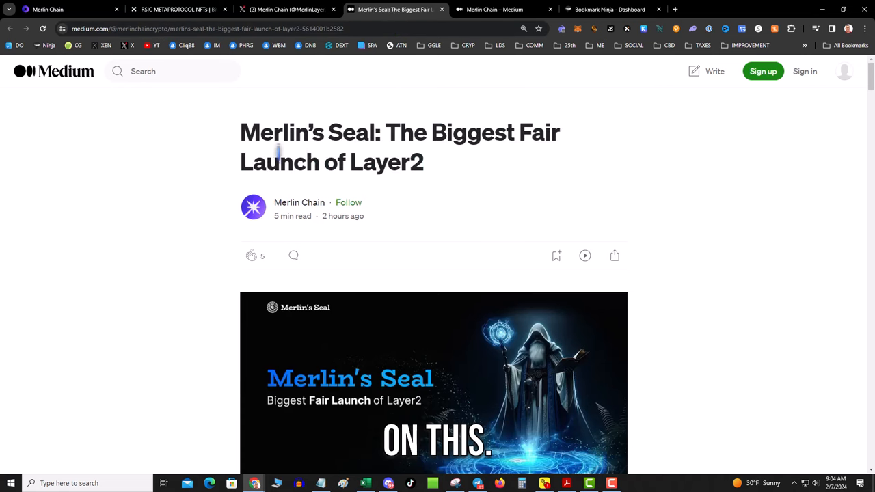
Clear the title highlight, highlight the 20% $MERL reward bullet, then switch to RSIC METAPROTOCOL.
{"action": "scroll", "scroll_direction": "down", "scroll_amount": 3}
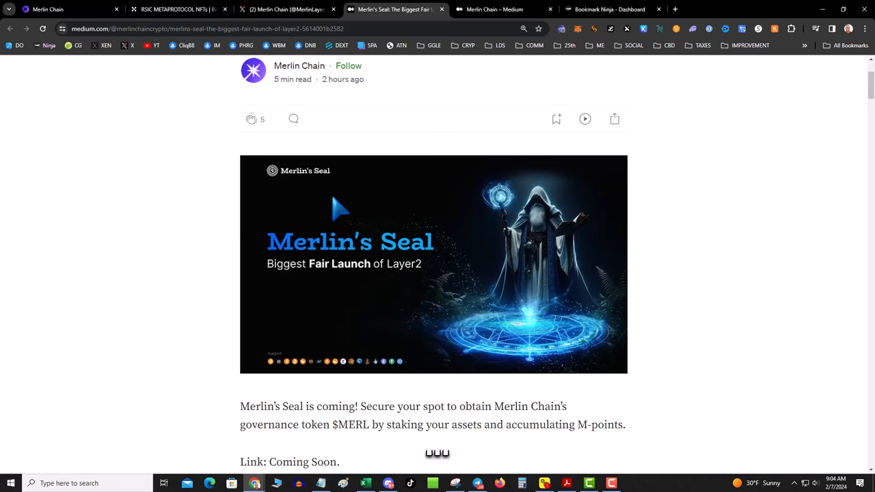
{"action": "mouse_move", "coordinate": [643, 301]}
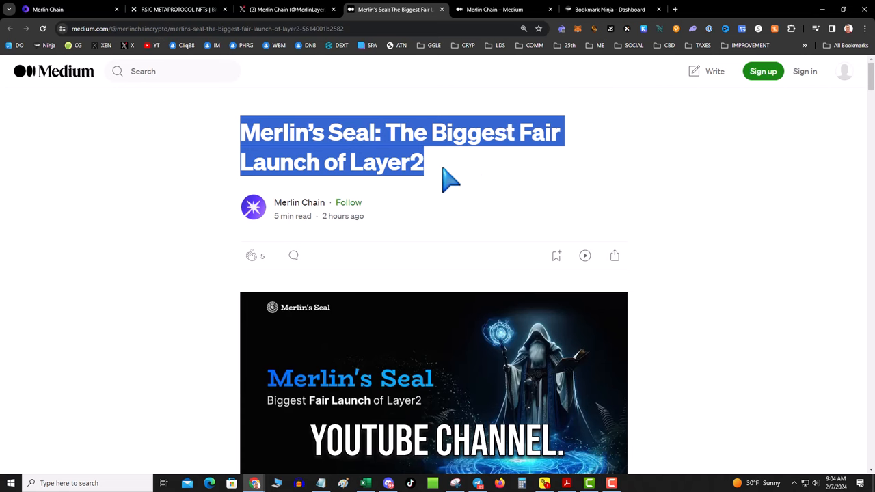
{"action": "left_click", "coordinate": [240, 219]}
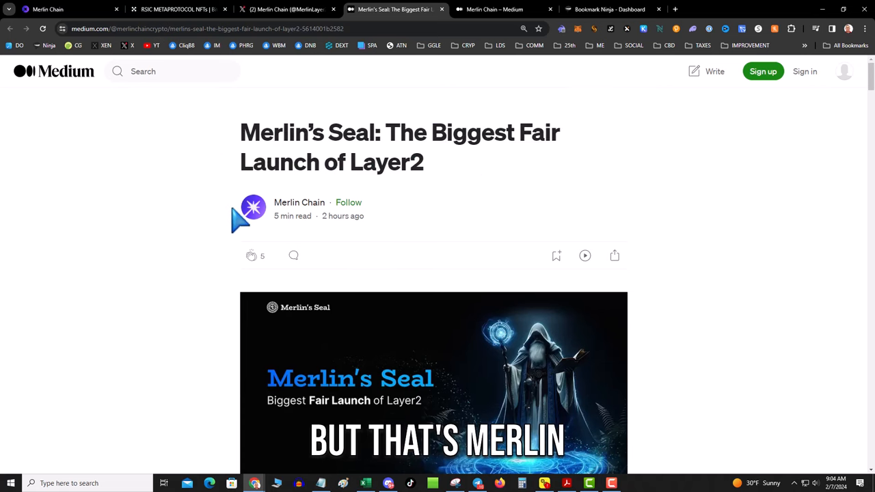
{"action": "scroll", "scroll_direction": "down", "scroll_amount": 3}
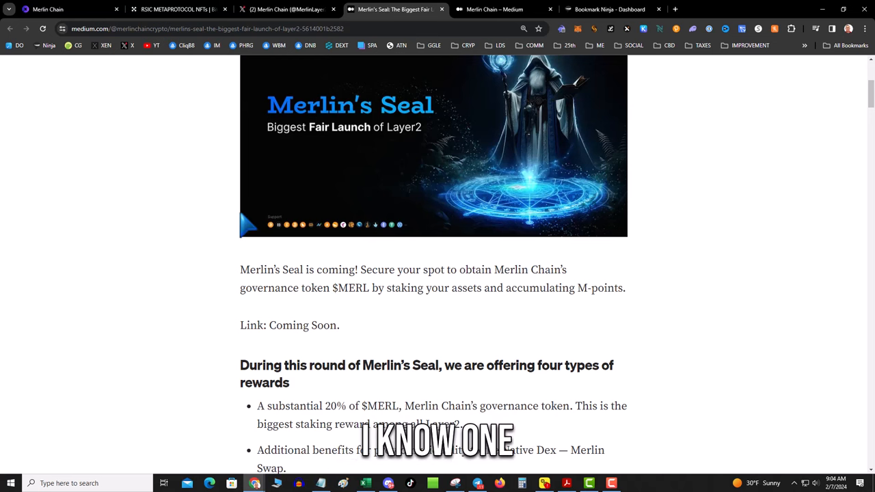
{"action": "scroll", "scroll_direction": "down", "scroll_amount": 3}
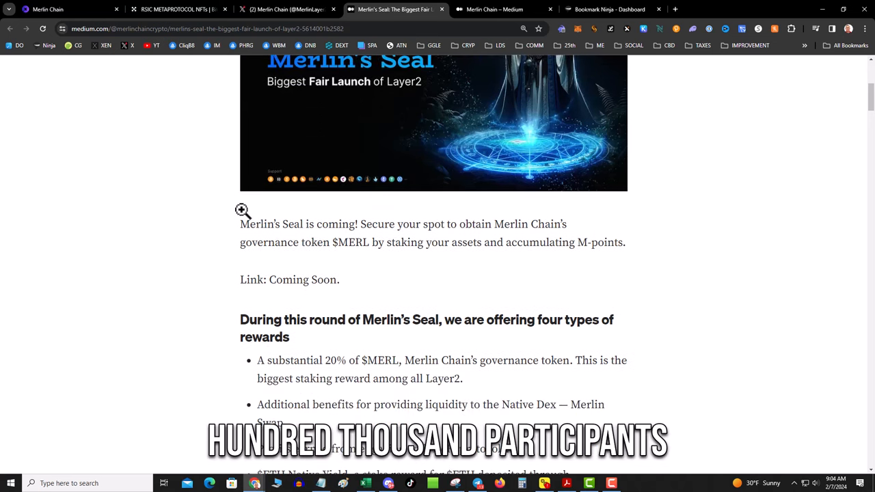
{"action": "scroll", "scroll_direction": "down", "scroll_amount": 3}
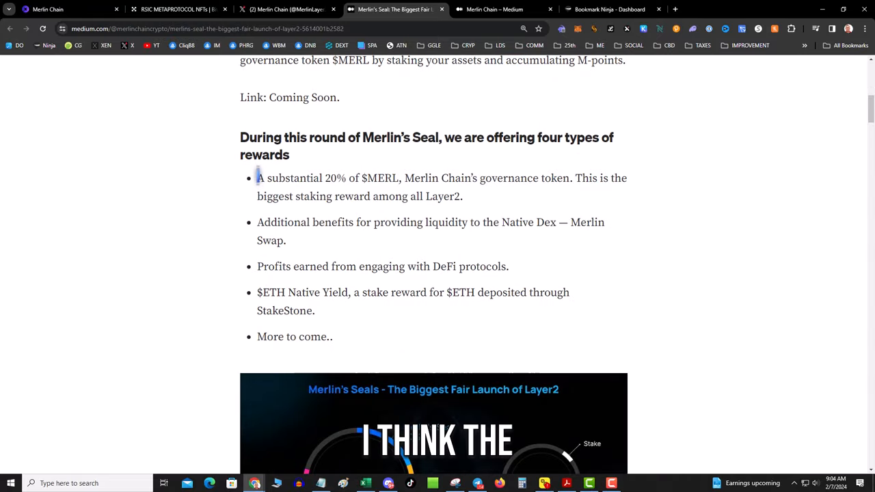
{"action": "left_click_drag", "start_coordinate": [257, 178], "coordinate": [462, 196]}
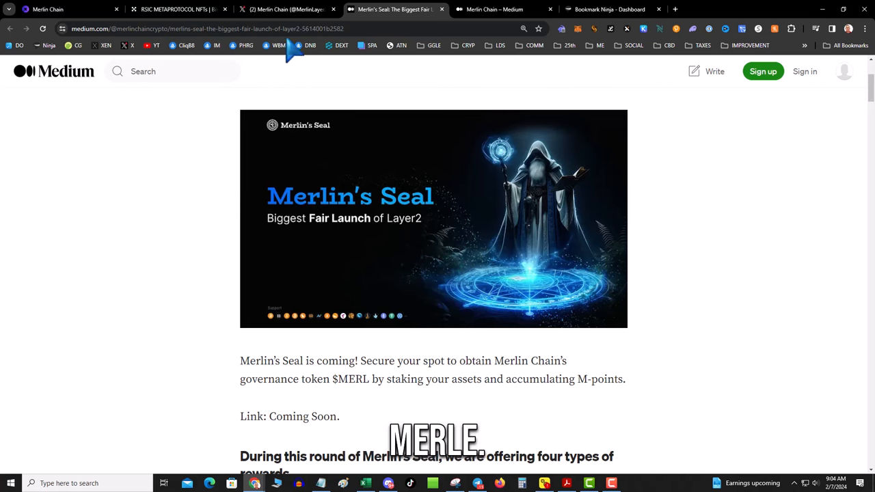
{"action": "left_click", "coordinate": [174, 9]}
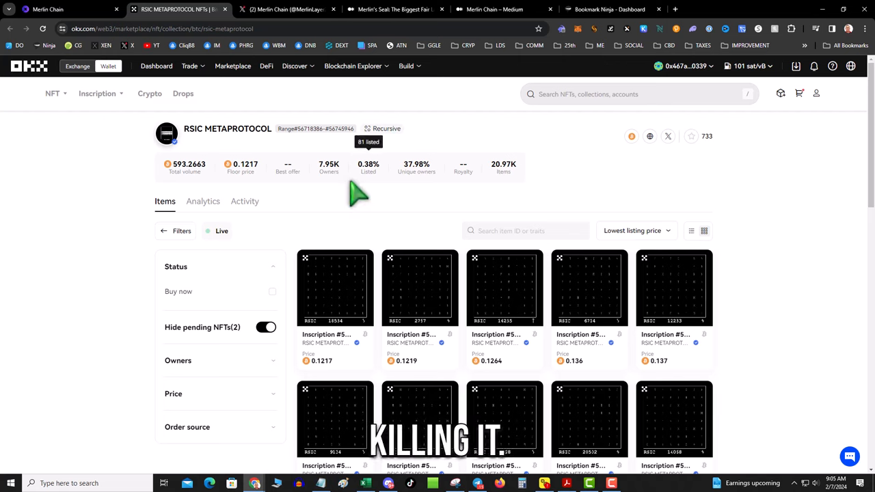
{"action": "mouse_move", "coordinate": [253, 154]}
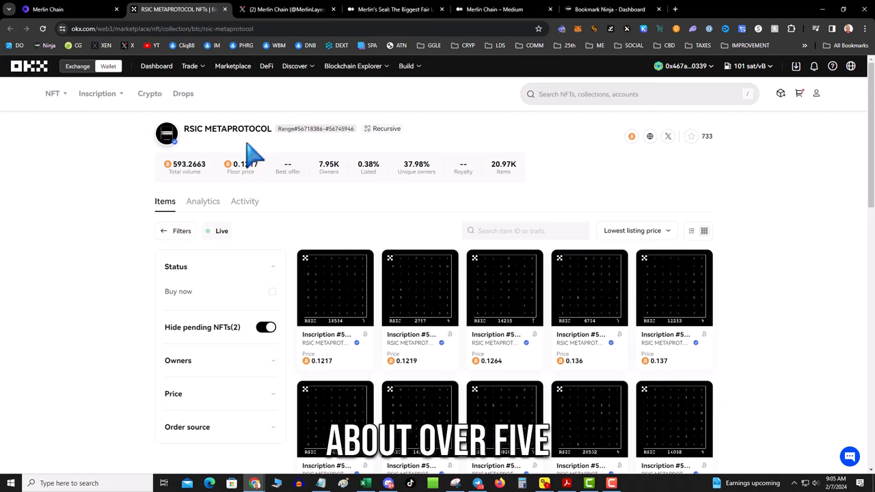
{"action": "mouse_move", "coordinate": [438, 231]}
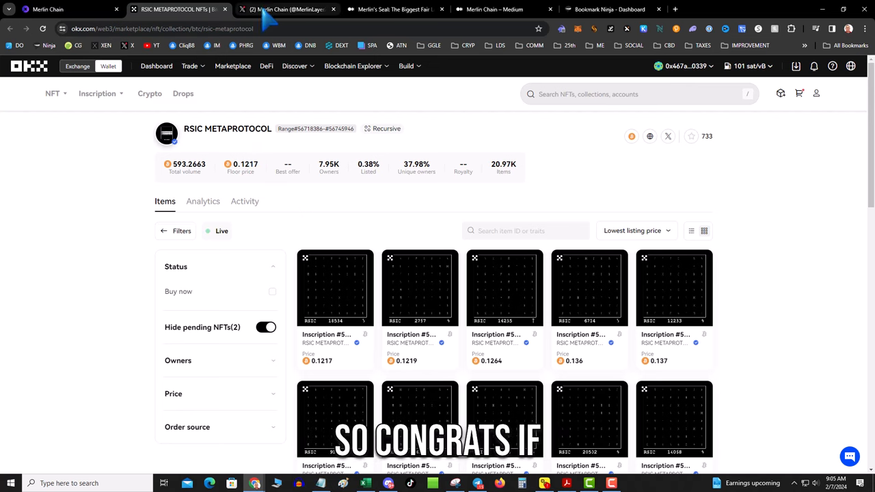
{"action": "mouse_move", "coordinate": [287, 9]}
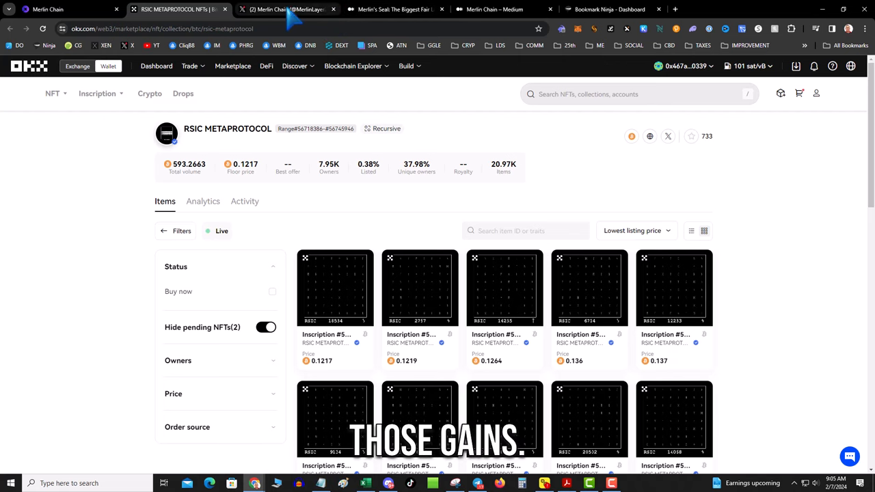
Switch from the OKX RSIC METAPROTOCOL collection to Merlin Chain's X profile.
{"action": "left_click", "coordinate": [280, 9]}
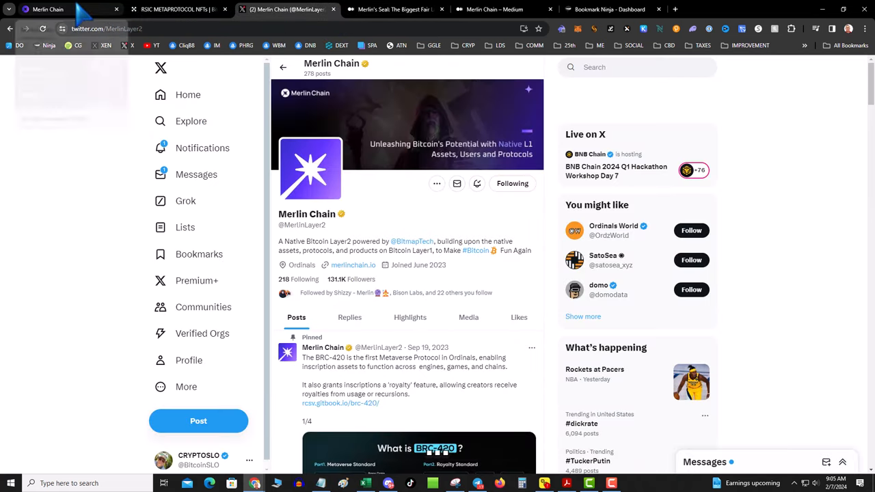